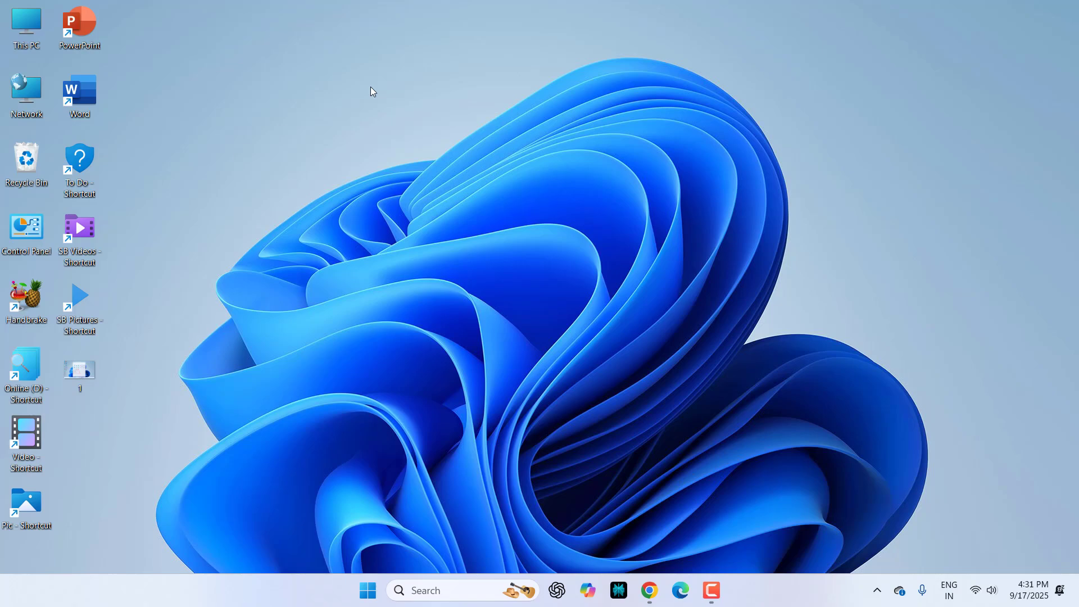
mouse_move(412, 485)
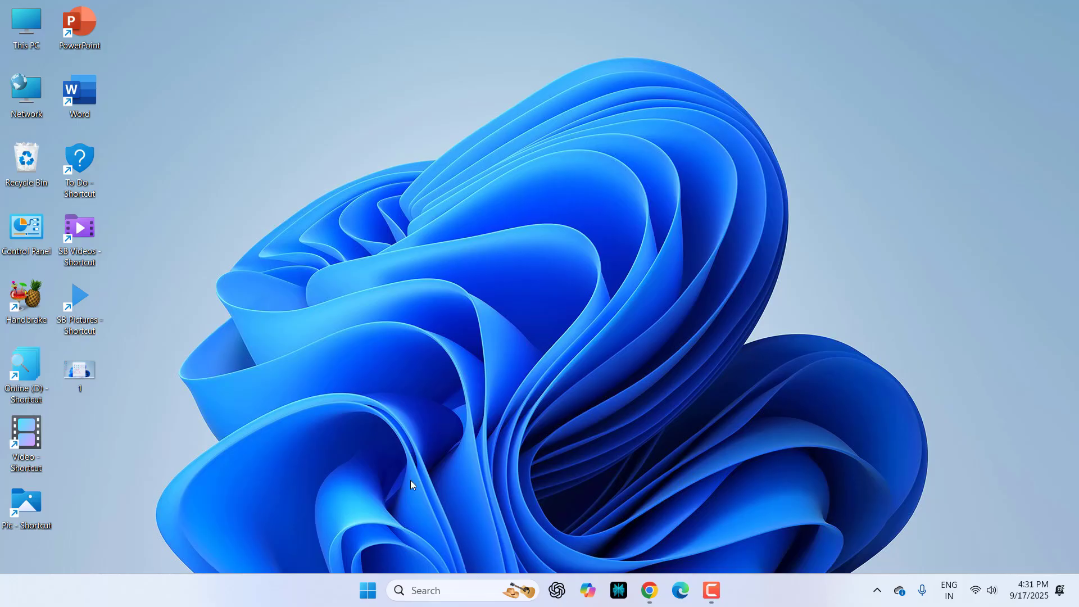
Show the desktop context menu with the Personalize option.
left_click(366, 590)
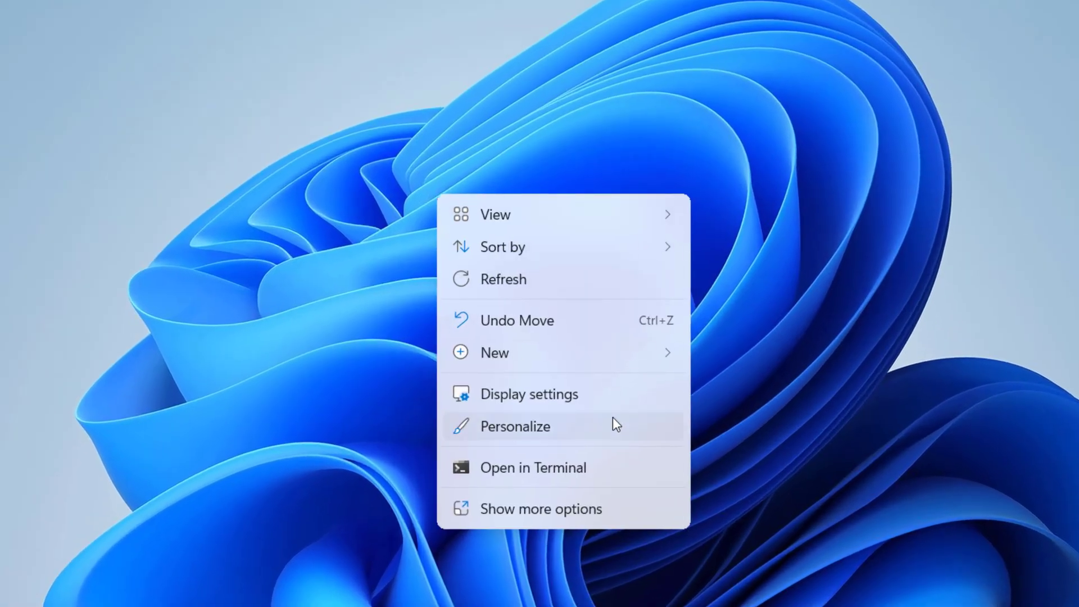
Review the Start settings page confirming recent, most used and recommended items are all Off.
left_click(513, 426)
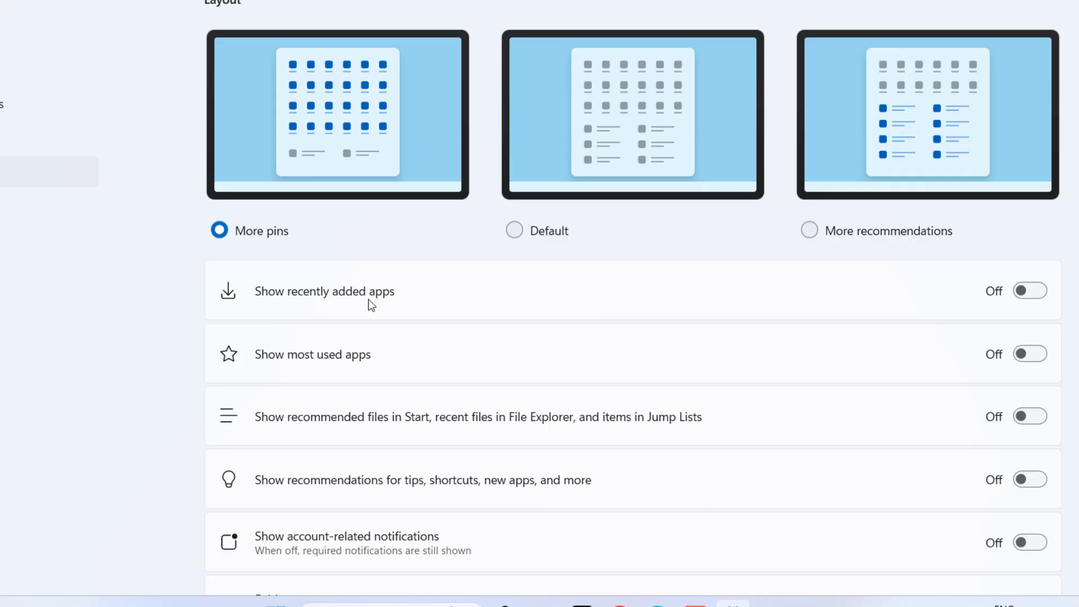
mouse_move(296, 305)
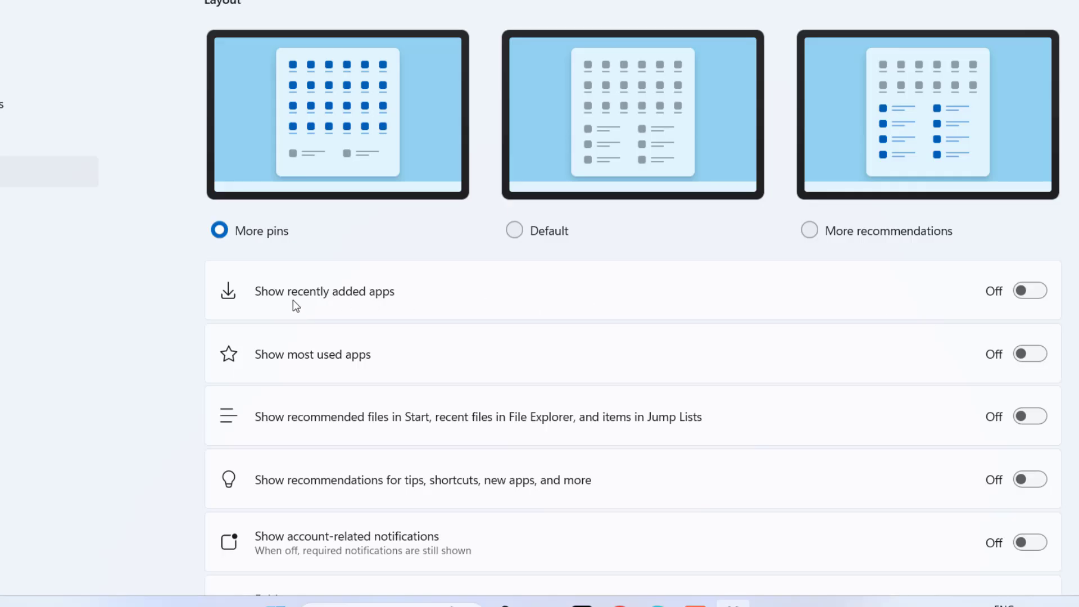
mouse_move(925, 361)
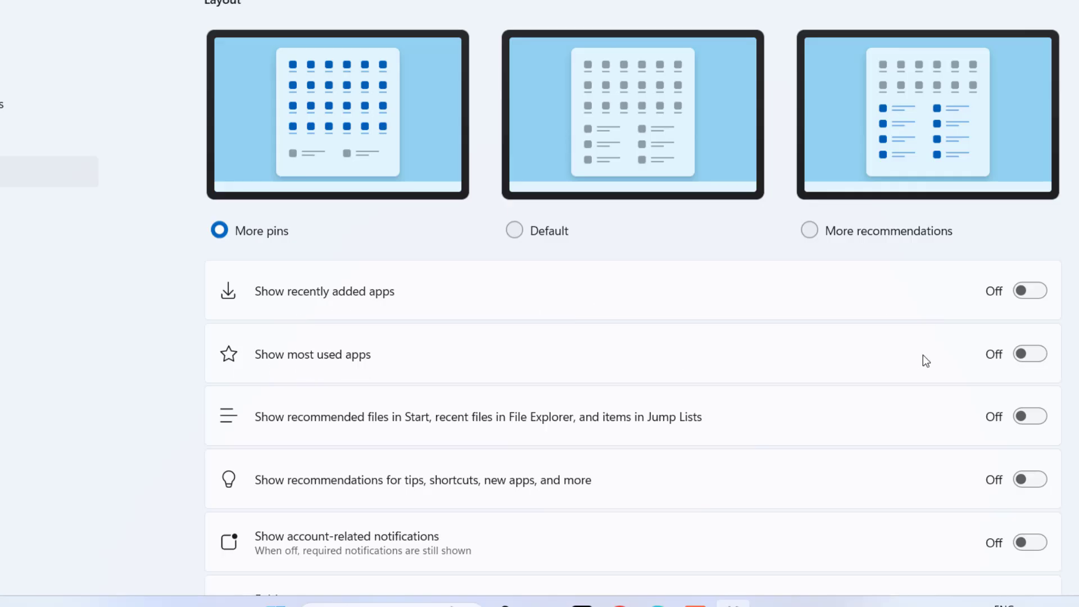
scroll("down", 3)
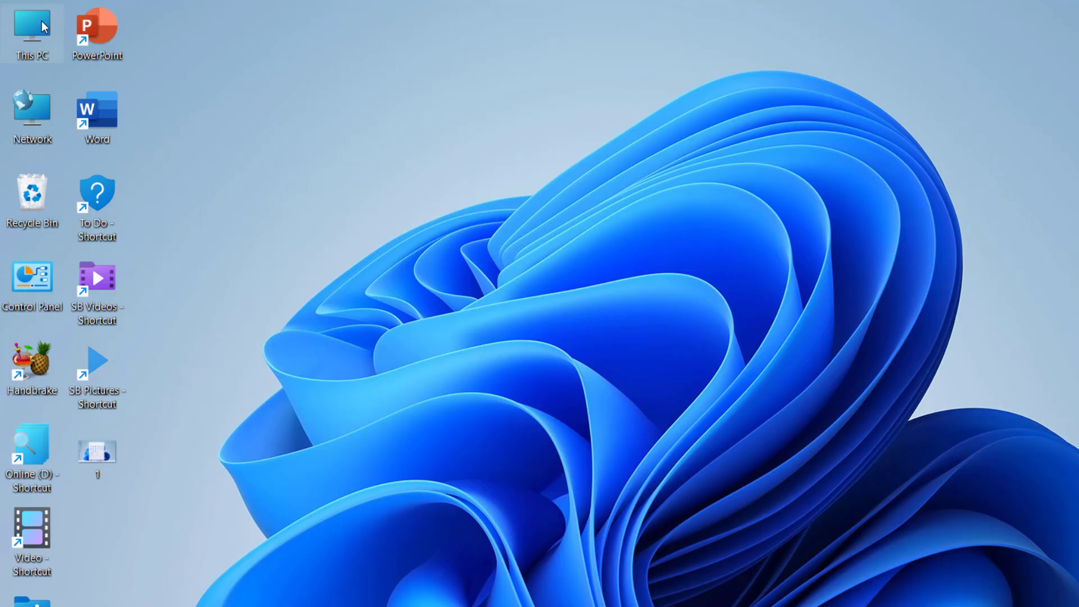
Confirm Folder Options privacy boxes for recent files, frequent folders and Office.com are unchecked.
double_click(31, 27)
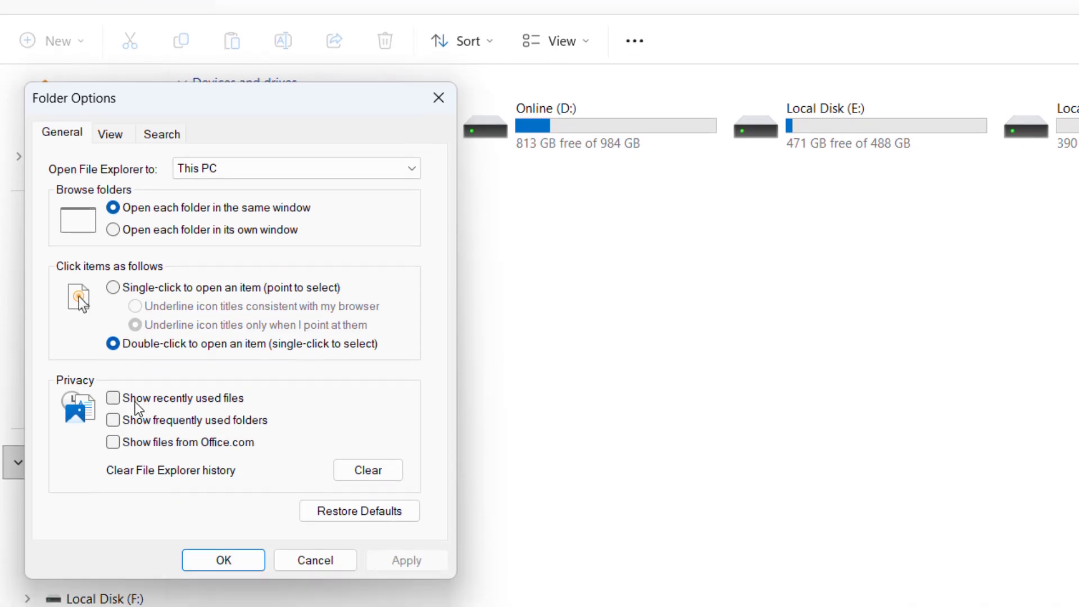
mouse_move(211, 412)
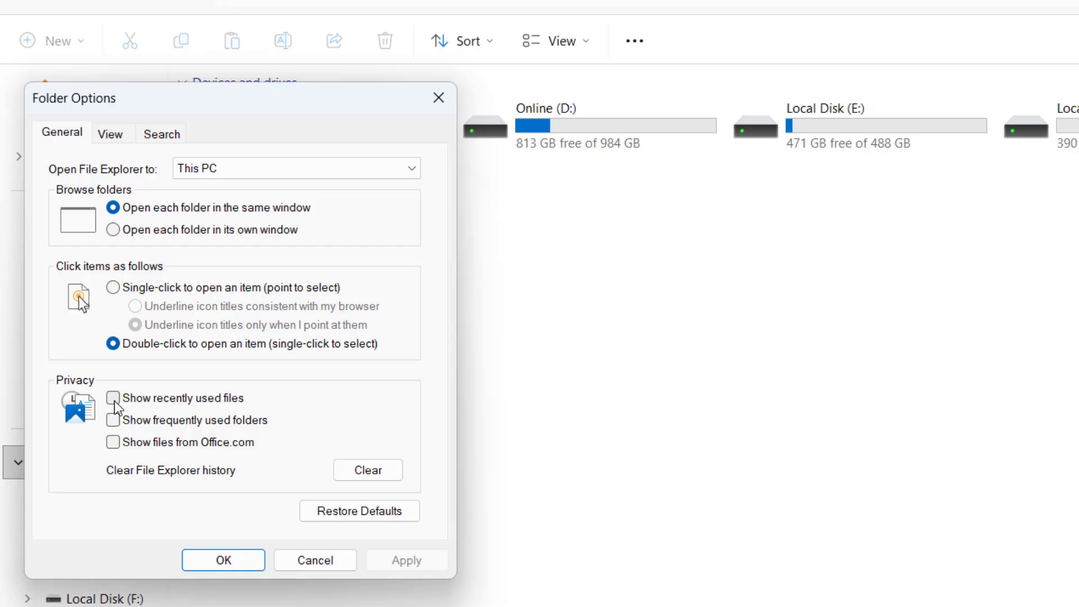
left_click(114, 397)
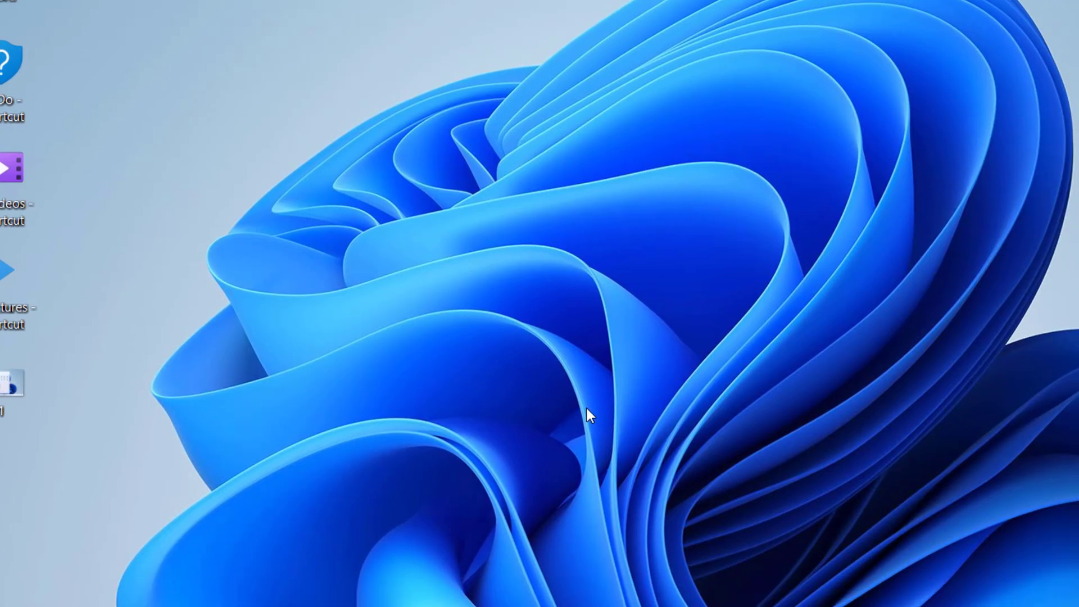
Remove Command Prompt from the Start menu's Recommended list.
left_click(280, 581)
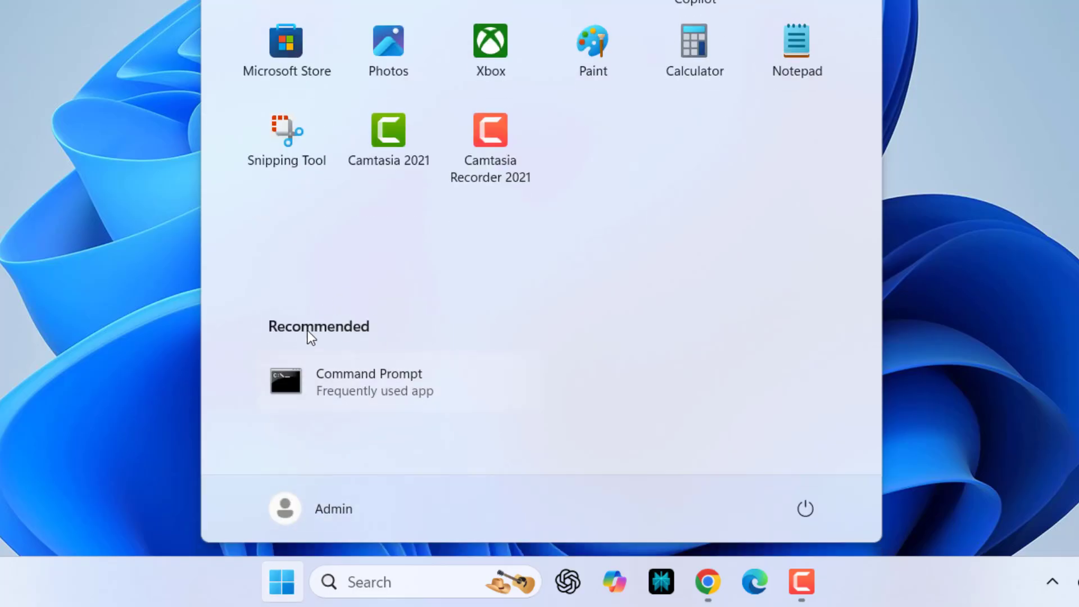
right_click(369, 382)
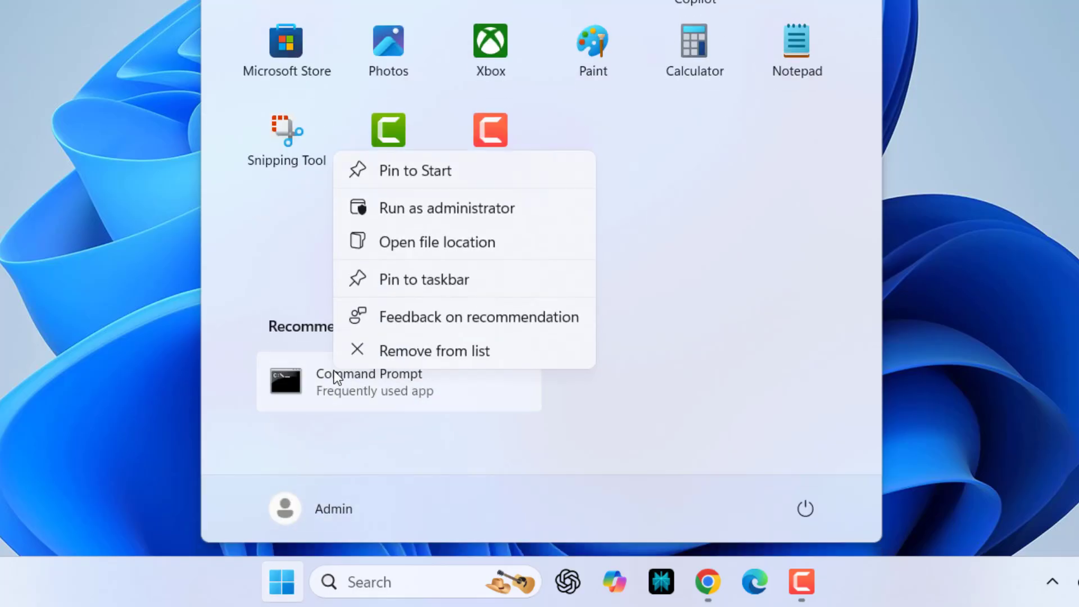
left_click(434, 350)
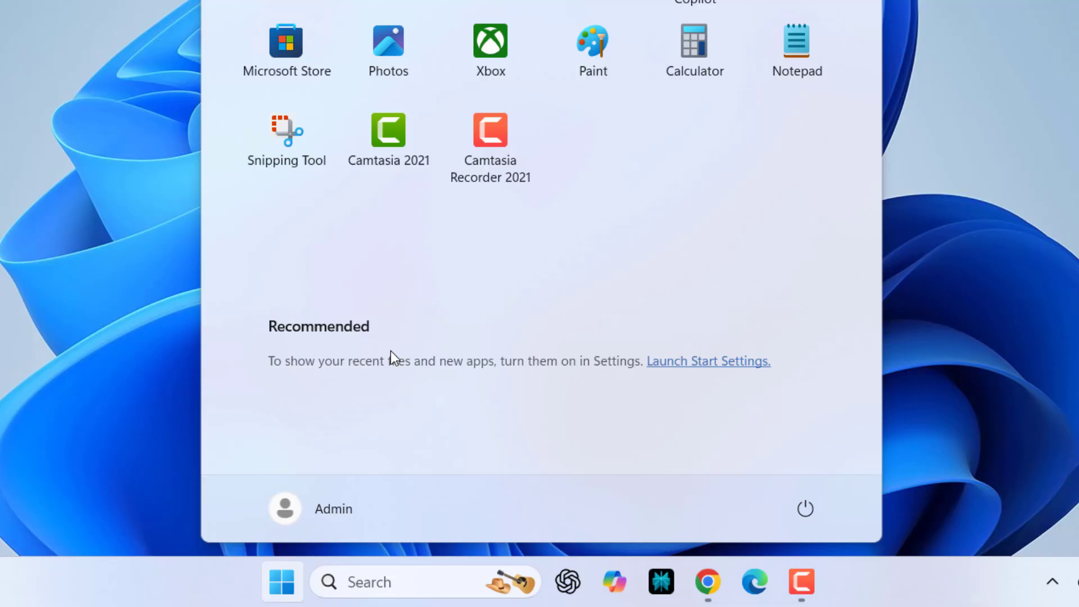
left_click(281, 581)
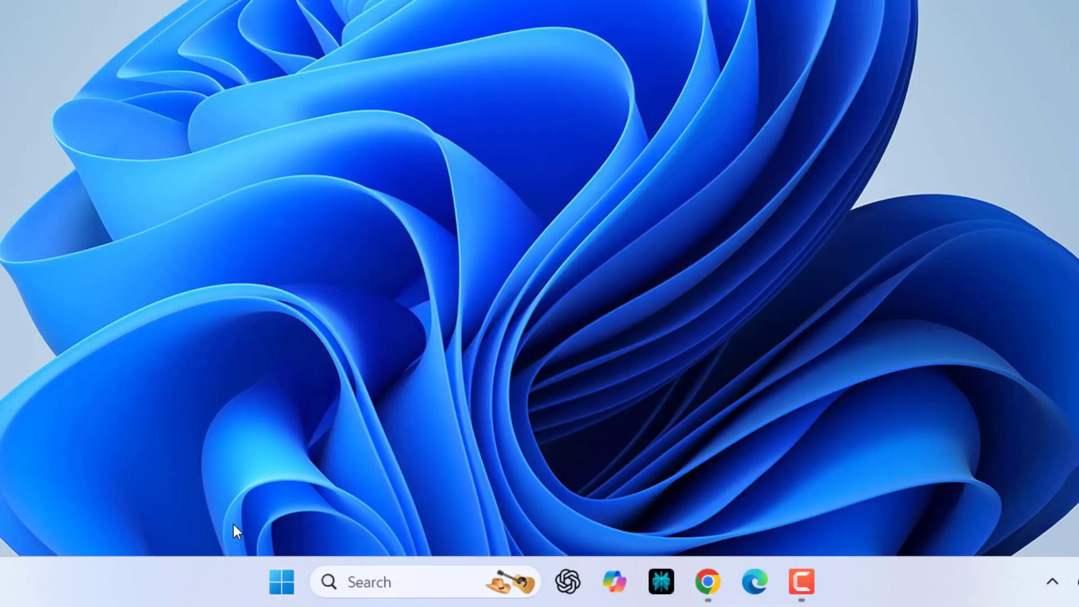
Remove Clock and MSI Center so Recommended shows only the Settings prompt.
left_click(281, 581)
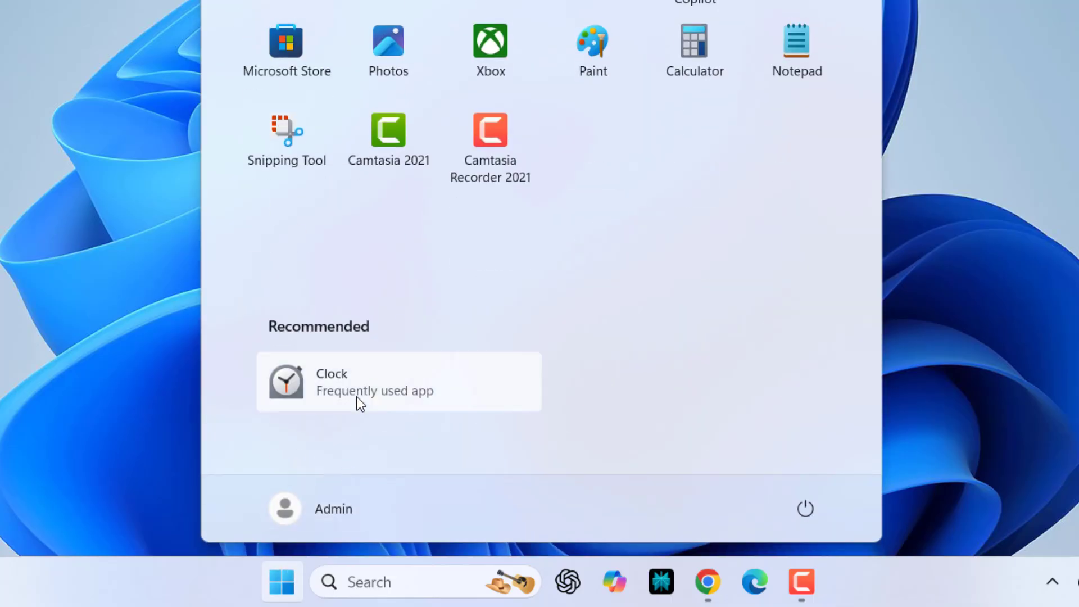
left_click(281, 581)
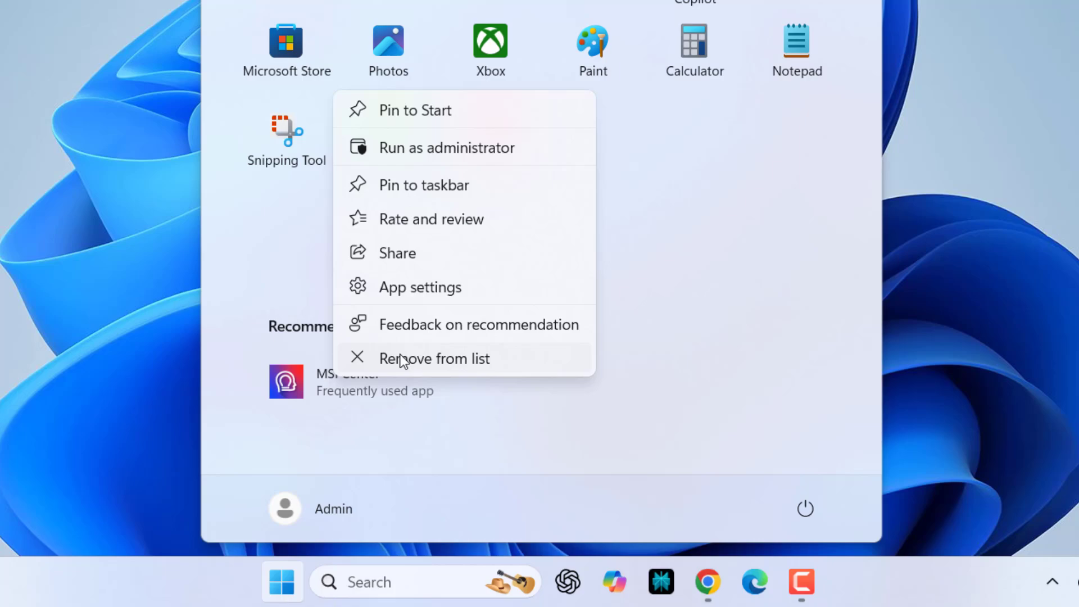
left_click(435, 357)
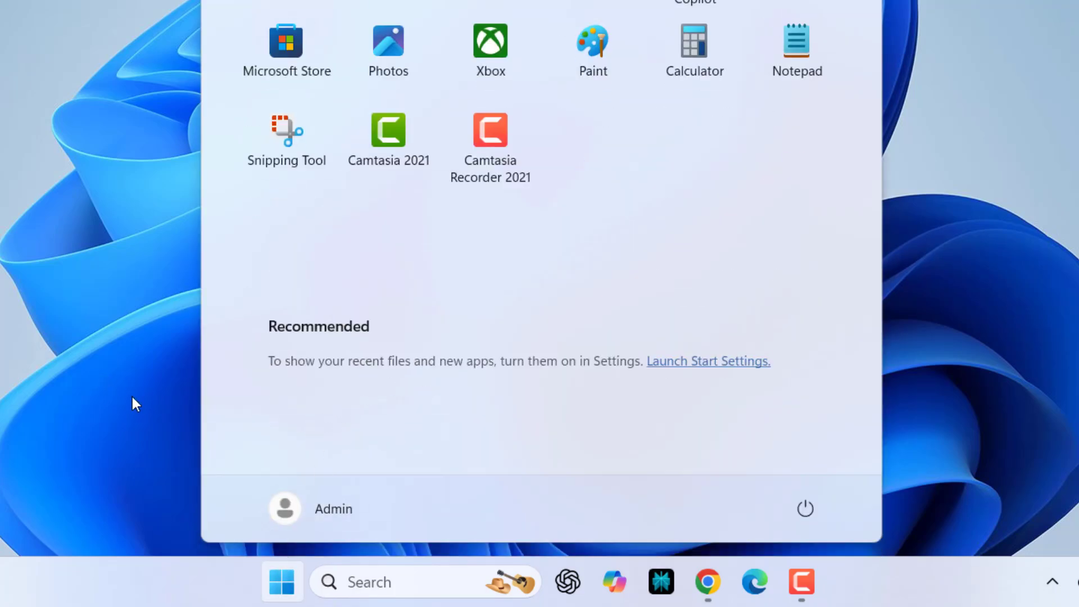
right_click(387, 131)
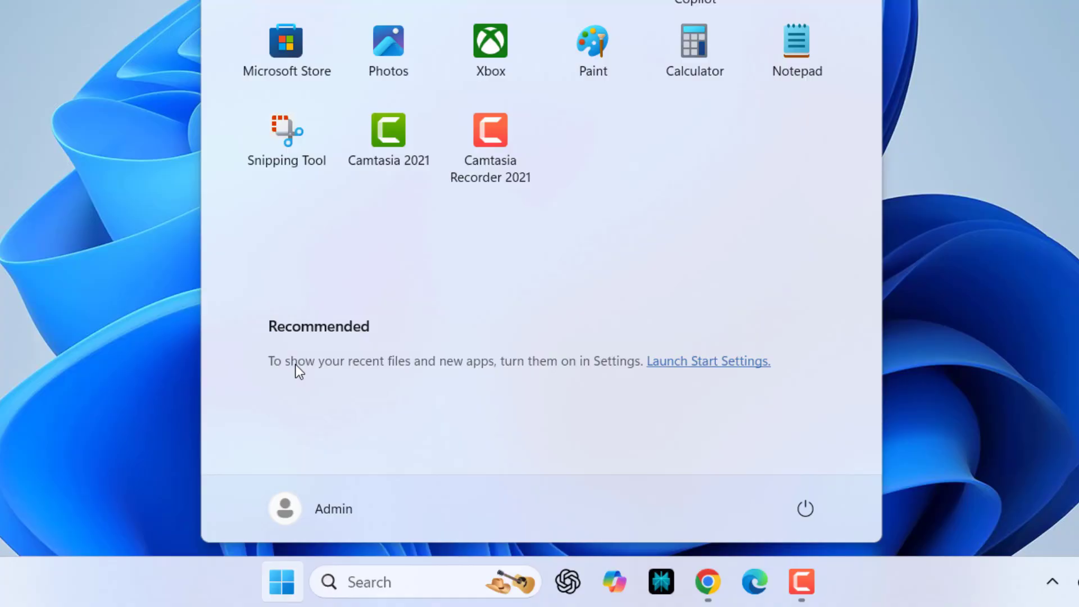
mouse_move(193, 435)
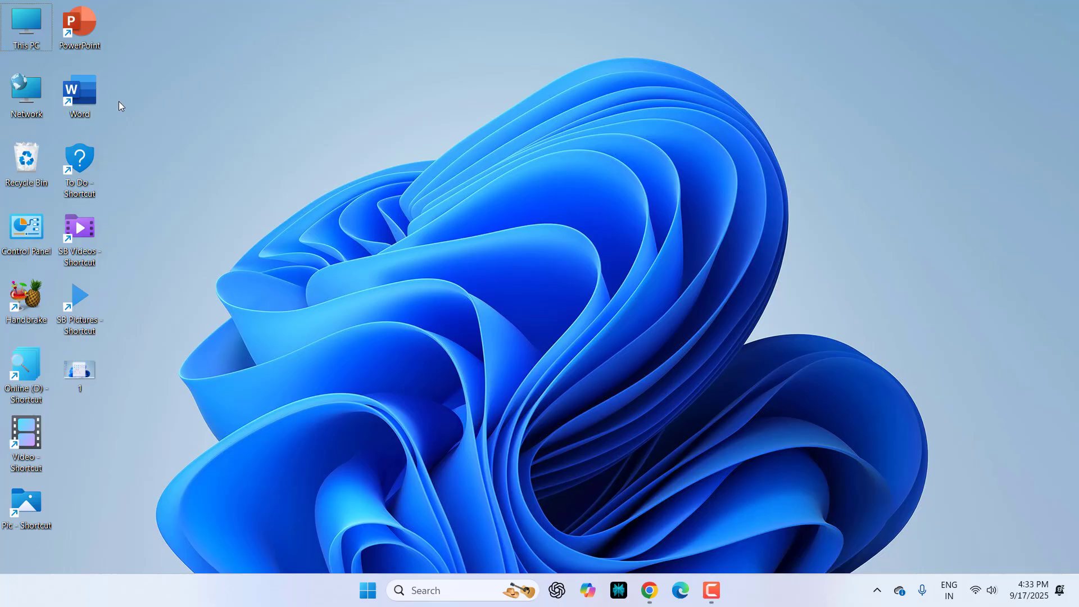
mouse_move(600, 379)
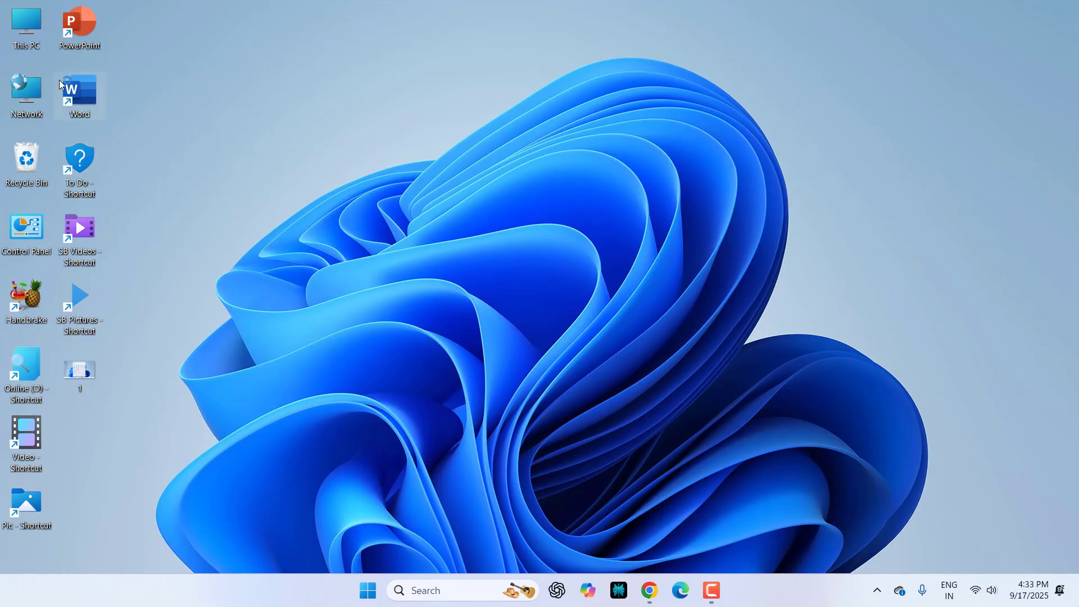
double_click(79, 89)
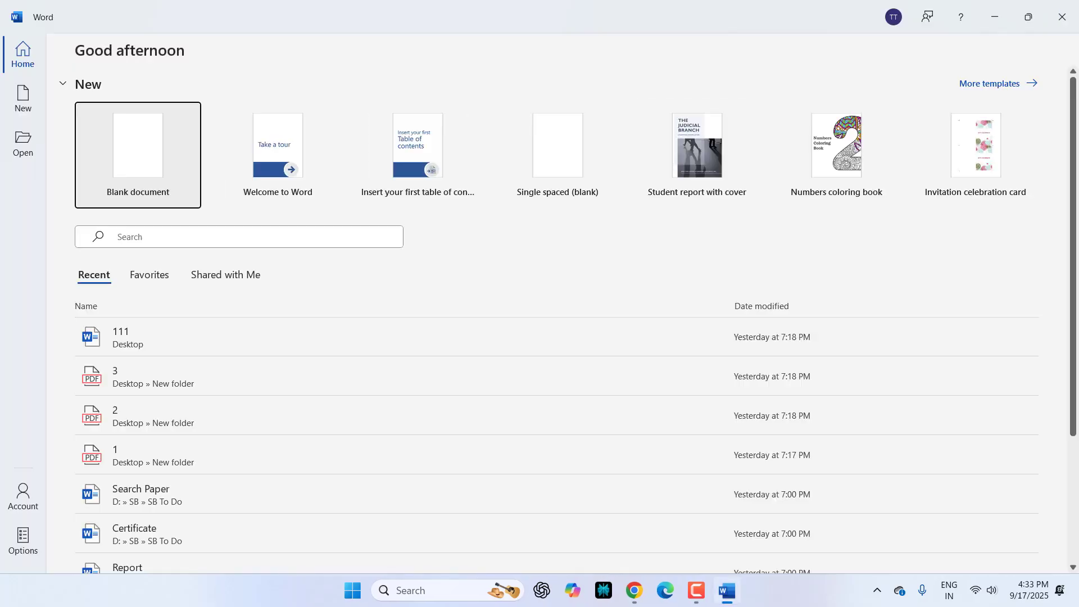
left_click(352, 590)
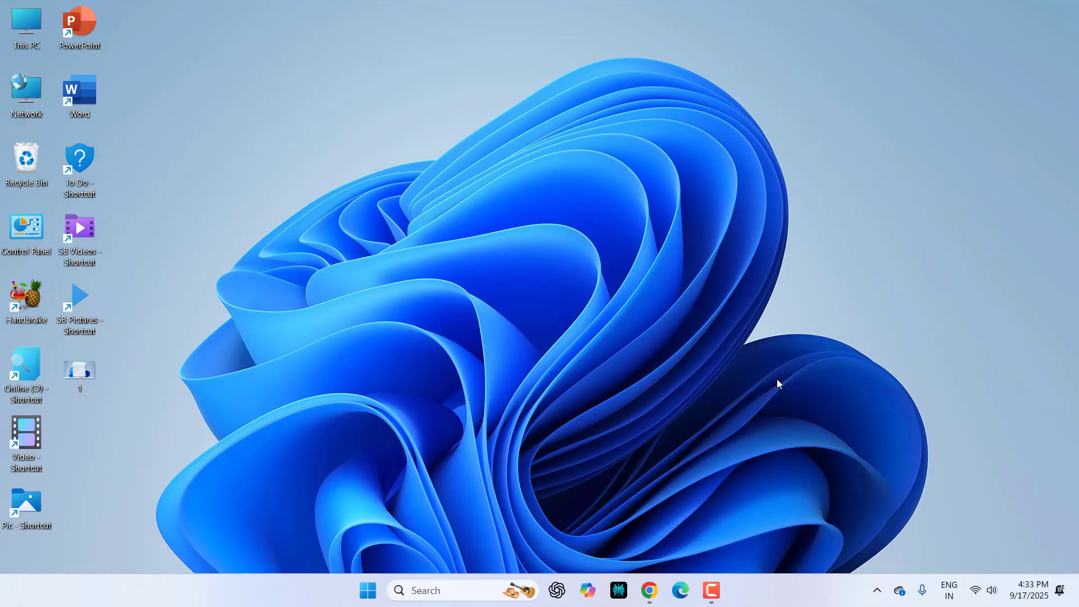
mouse_move(710, 515)
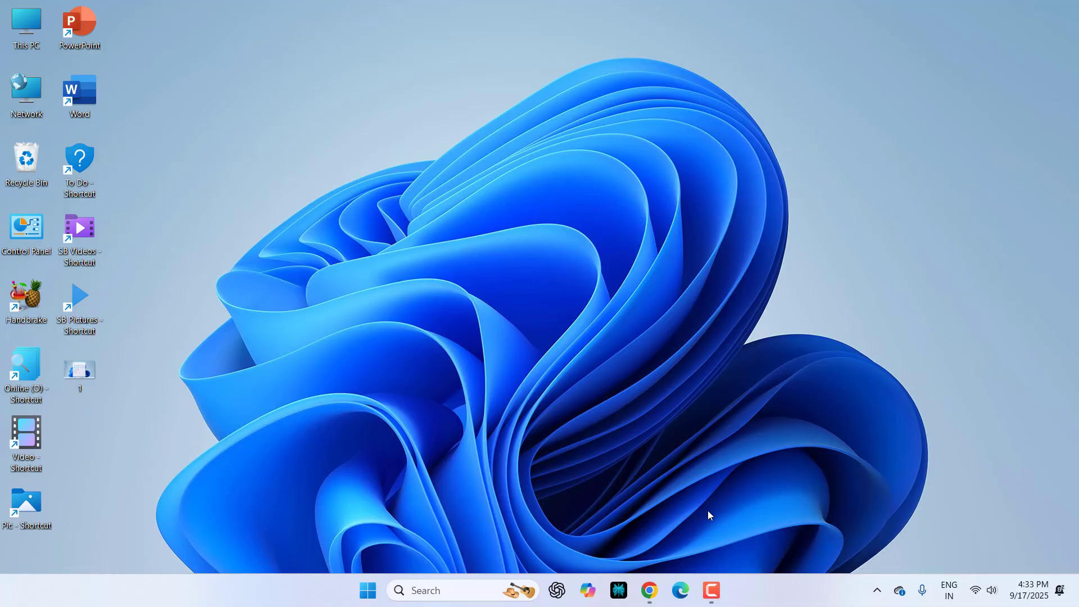